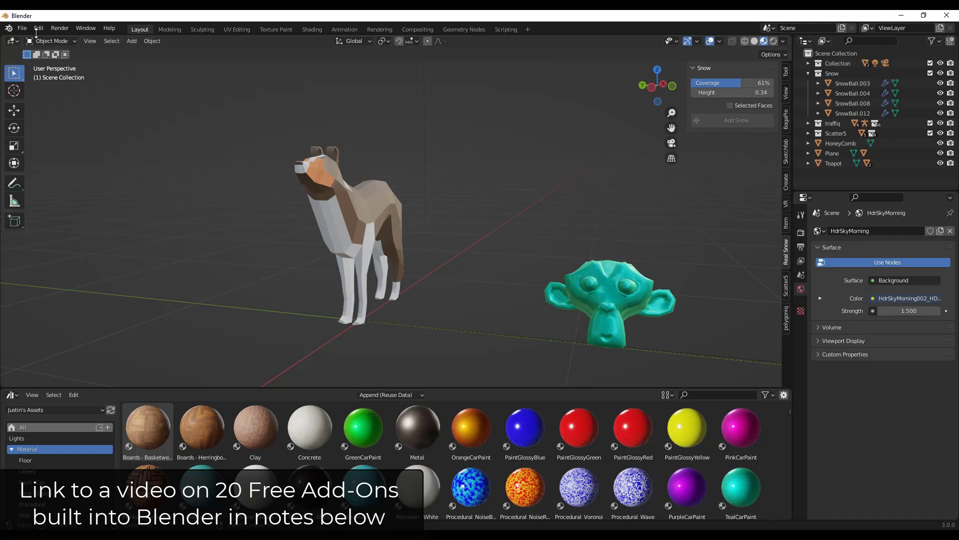
# Bring up Blender's Preferences from the Edit menu to reach the add-on list.
pyautogui.click(38, 28)
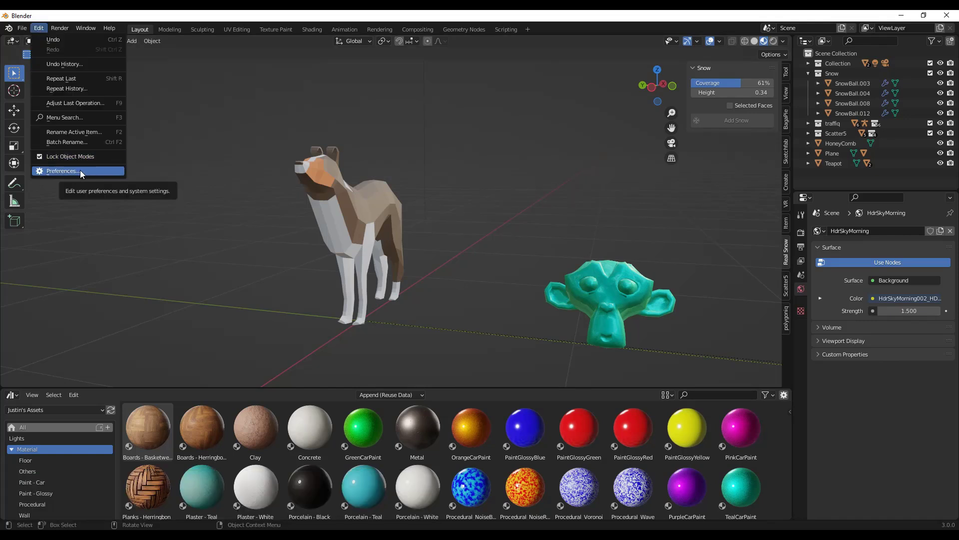
pyautogui.click(62, 171)
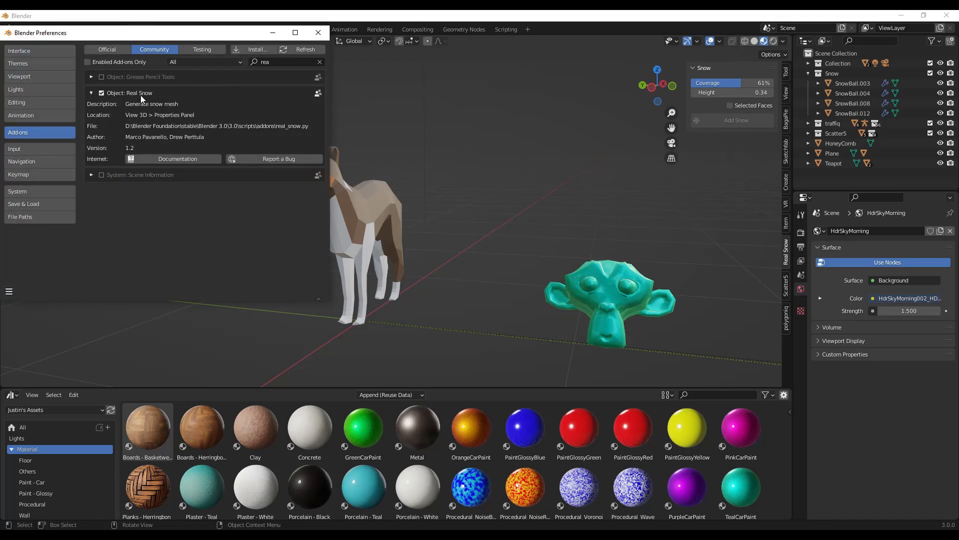
pyautogui.moveTo(116, 99)
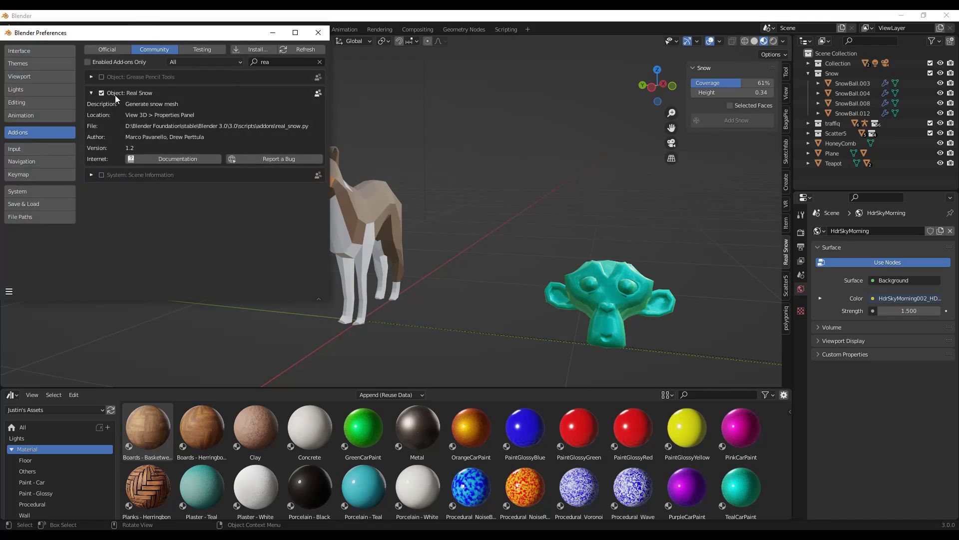
pyautogui.moveTo(101, 92)
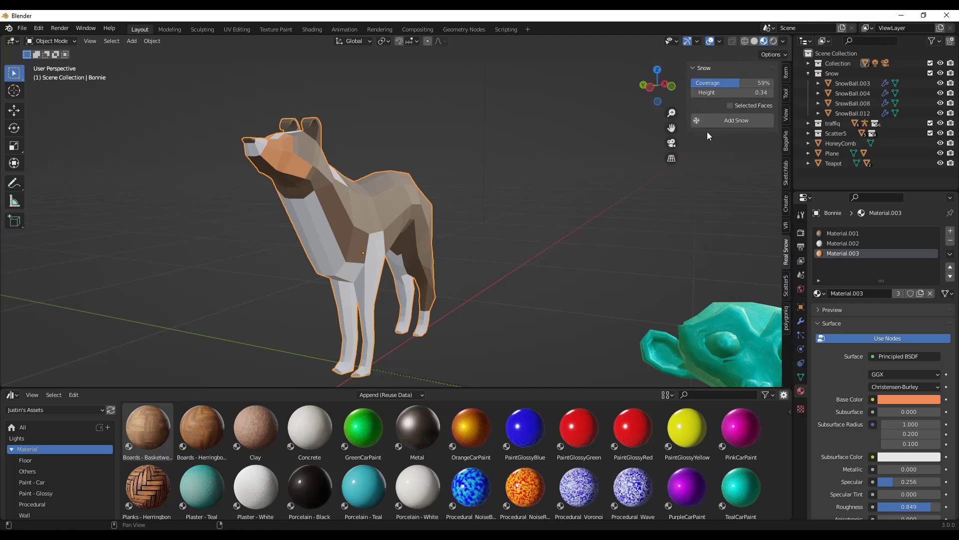
# Adjust the Real Snow coverage value in the sidebar panel for the dog.
pyautogui.click(695, 68)
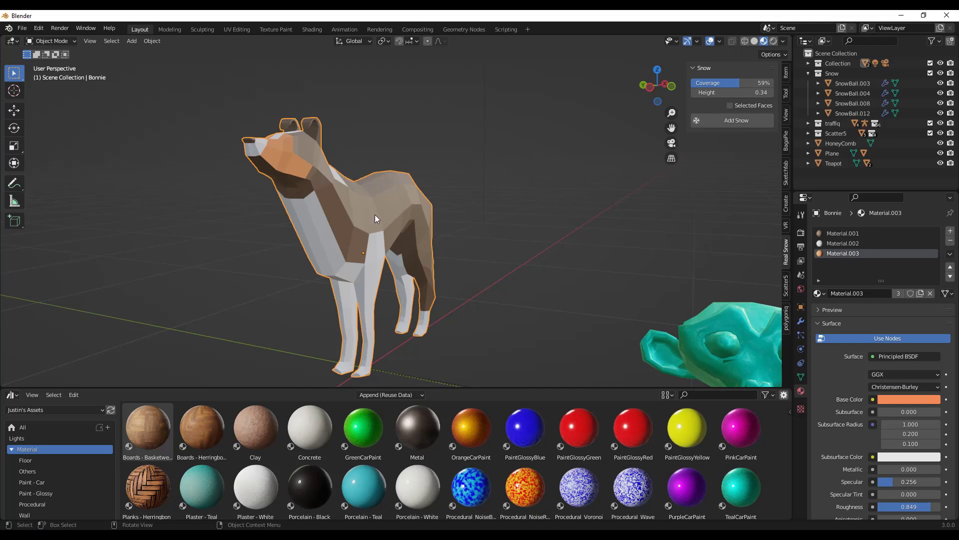
pyautogui.moveTo(426, 212)
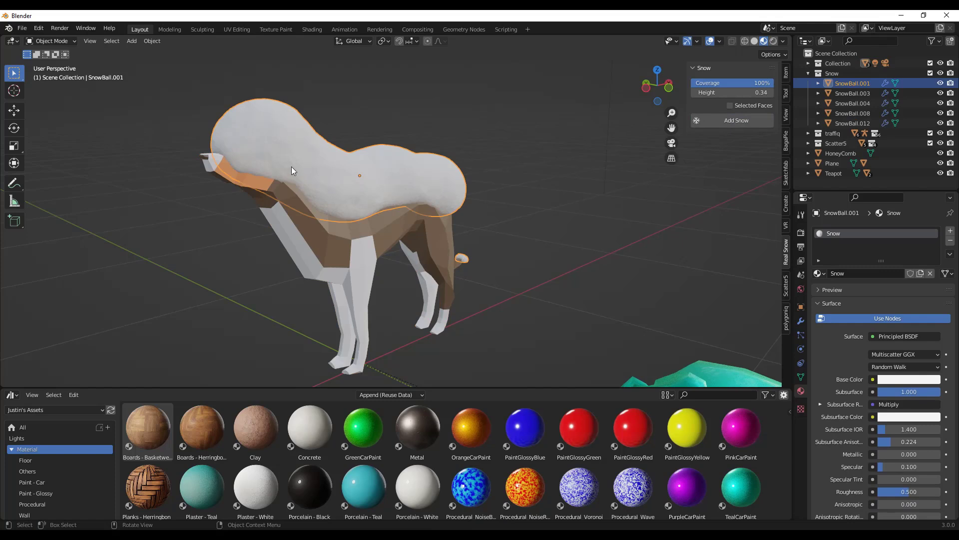
pyautogui.moveTo(459, 209)
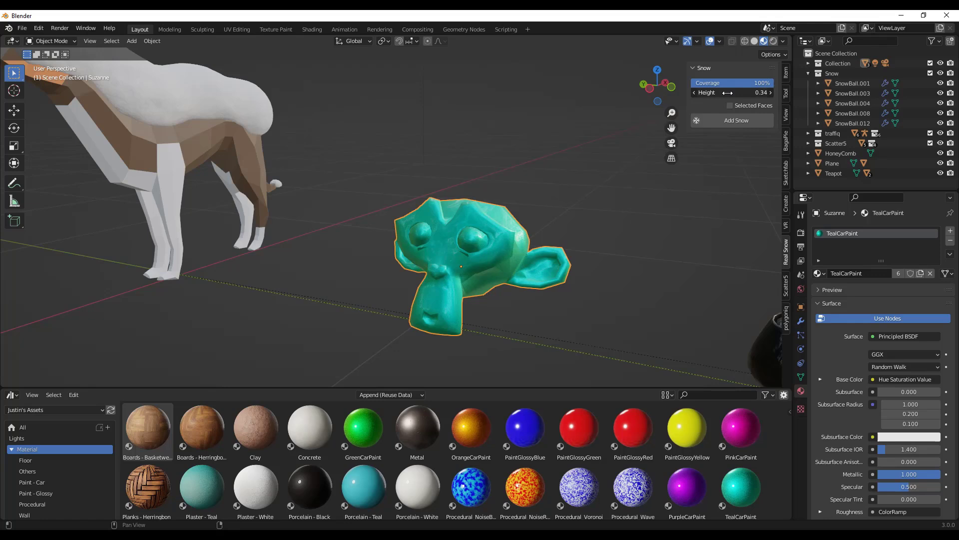
# Raise the snow Height to 0.75 for the monkey head's snow layer.
pyautogui.moveTo(752, 92); pyautogui.dragTo(728, 92)
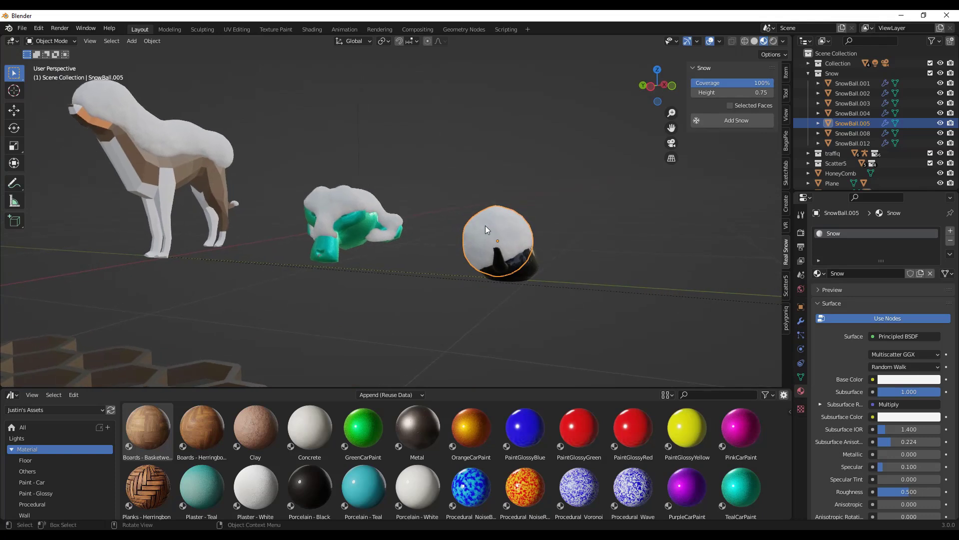
pyautogui.moveTo(725, 147)
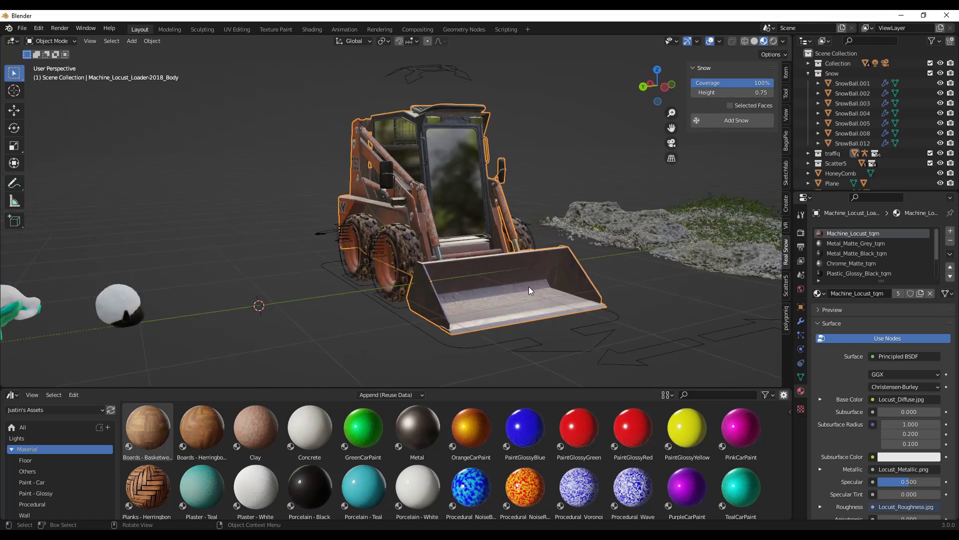
pyautogui.moveTo(478, 212)
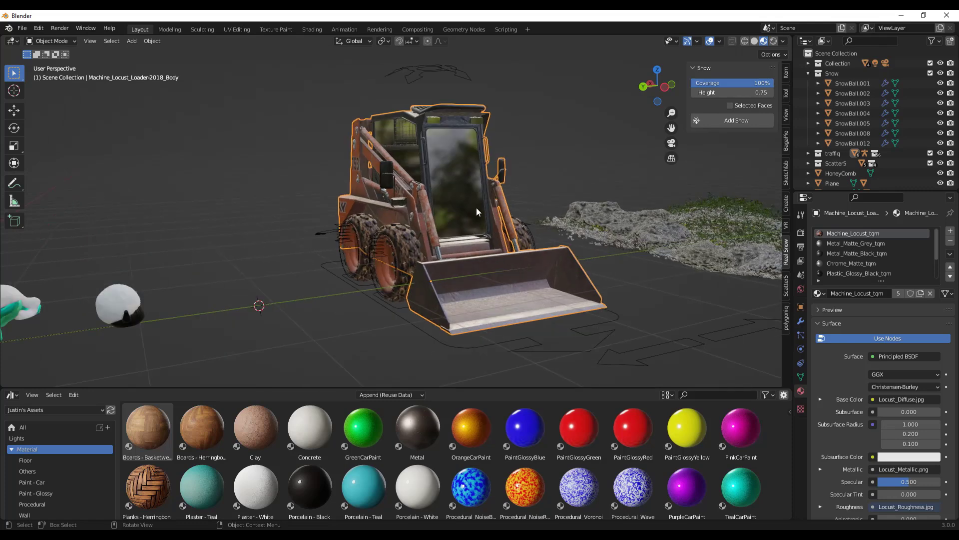
# Lower Coverage to about 52% and Height to 0.52, then generate and regenerate snow on the loader.
pyautogui.moveTo(759, 83); pyautogui.dragTo(731, 83)
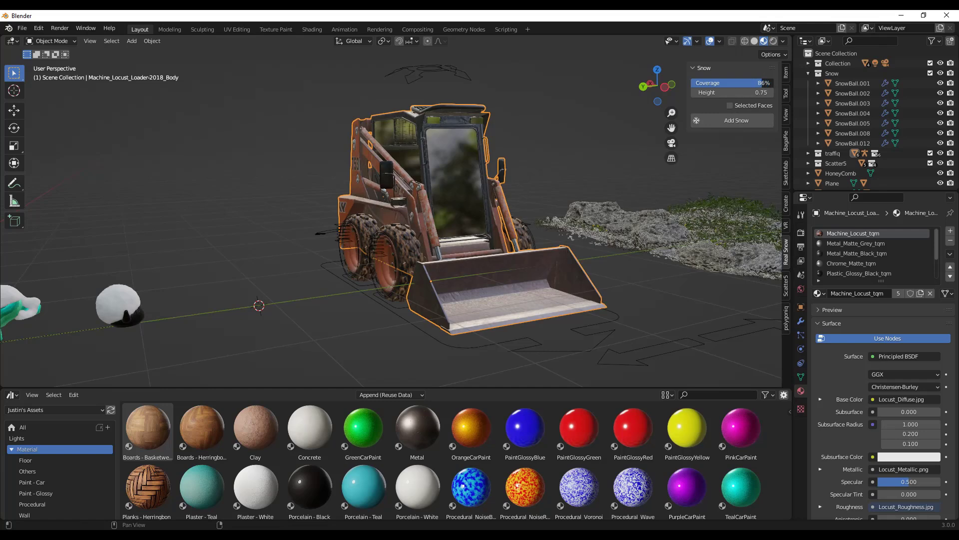
pyautogui.moveTo(747, 83); pyautogui.dragTo(721, 92)
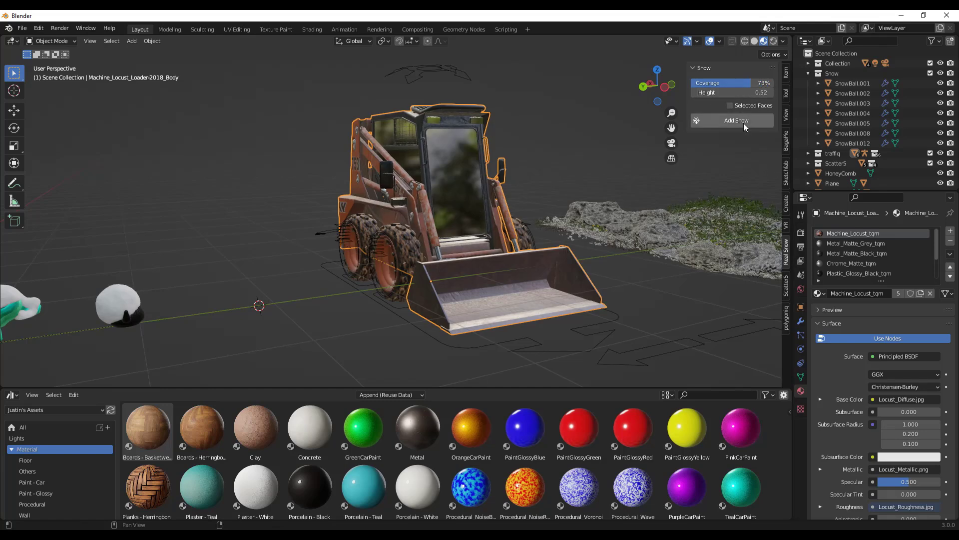
pyautogui.click(737, 120)
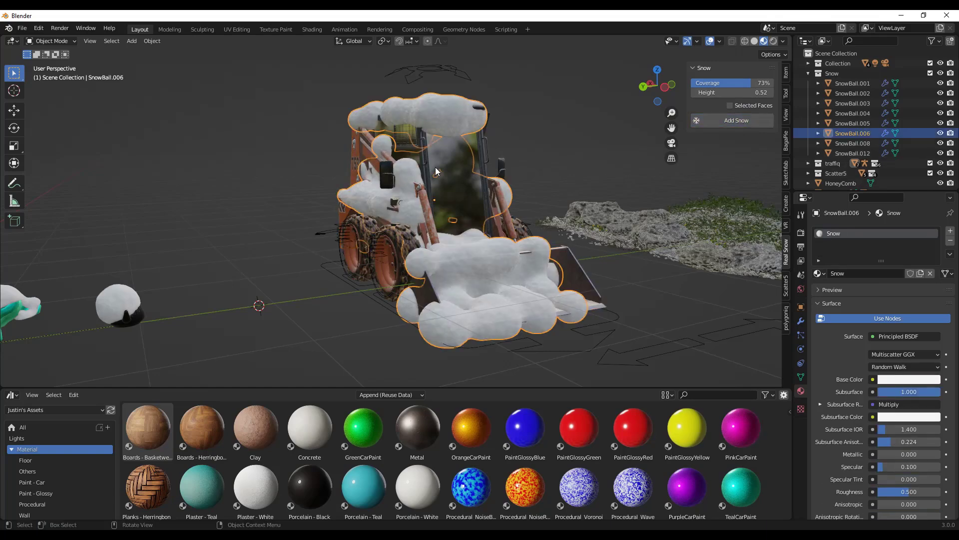
pyautogui.moveTo(435, 171); pyautogui.dragTo(453, 227)
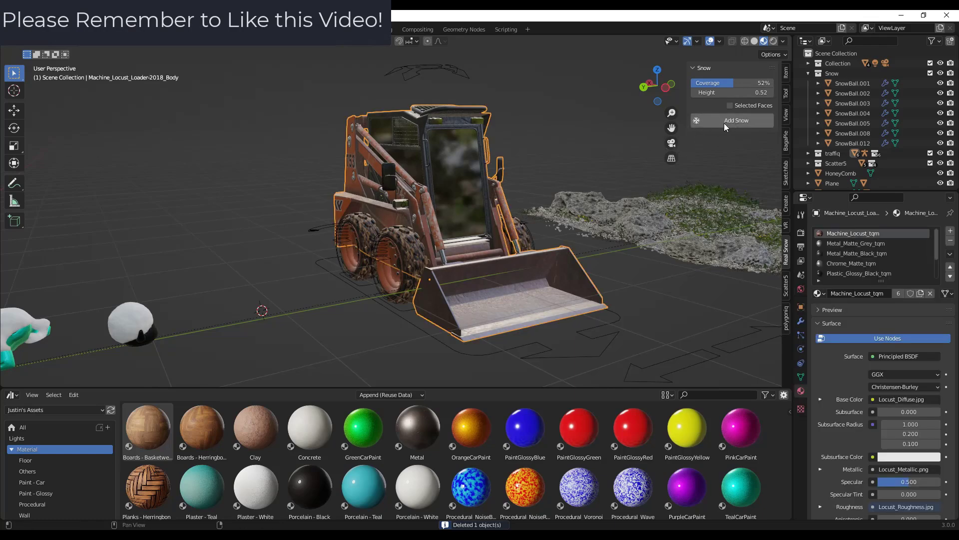
pyautogui.click(736, 120)
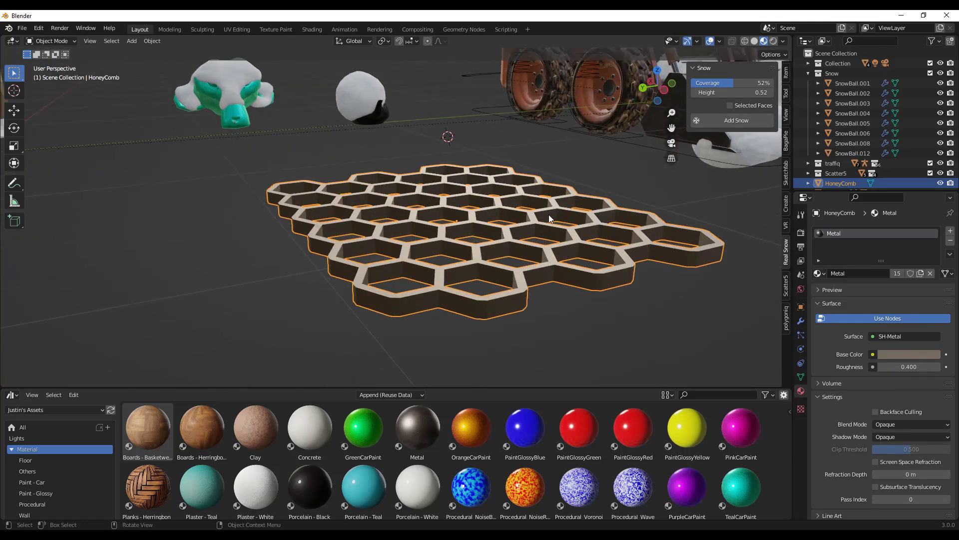
# Raise Coverage to full and add a snow layer over the honeycomb, inspecting it from around.
pyautogui.moveTo(715, 83); pyautogui.dragTo(770, 83)
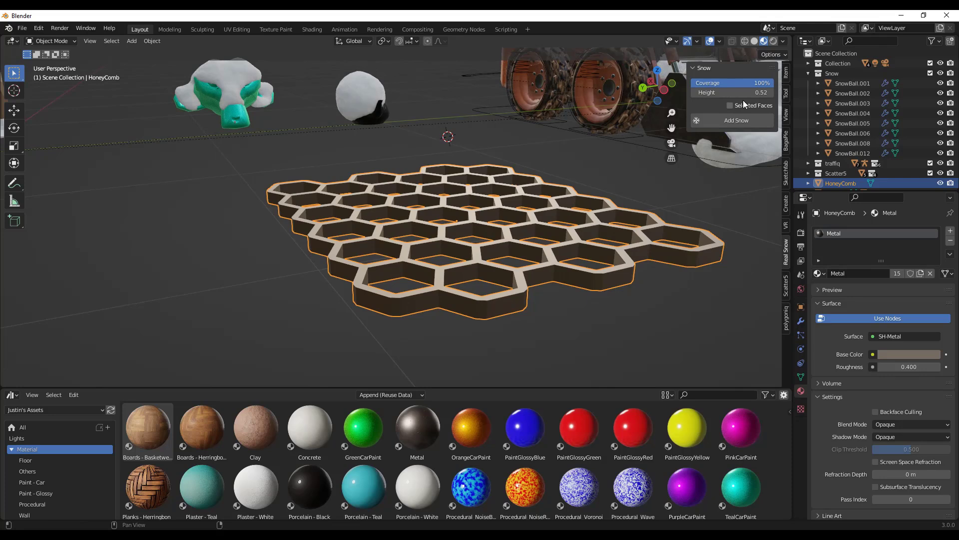
pyautogui.click(737, 120)
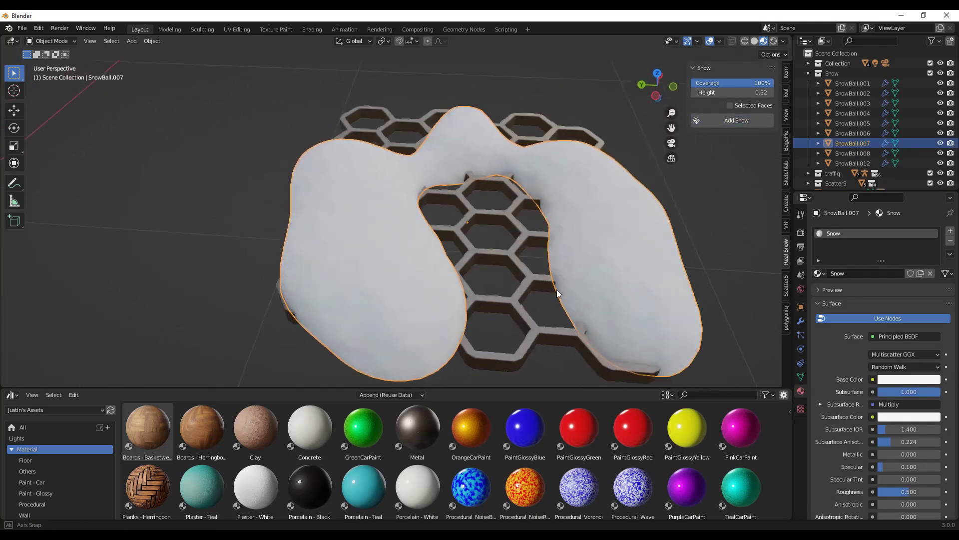
pyautogui.moveTo(557, 294); pyautogui.dragTo(582, 220)
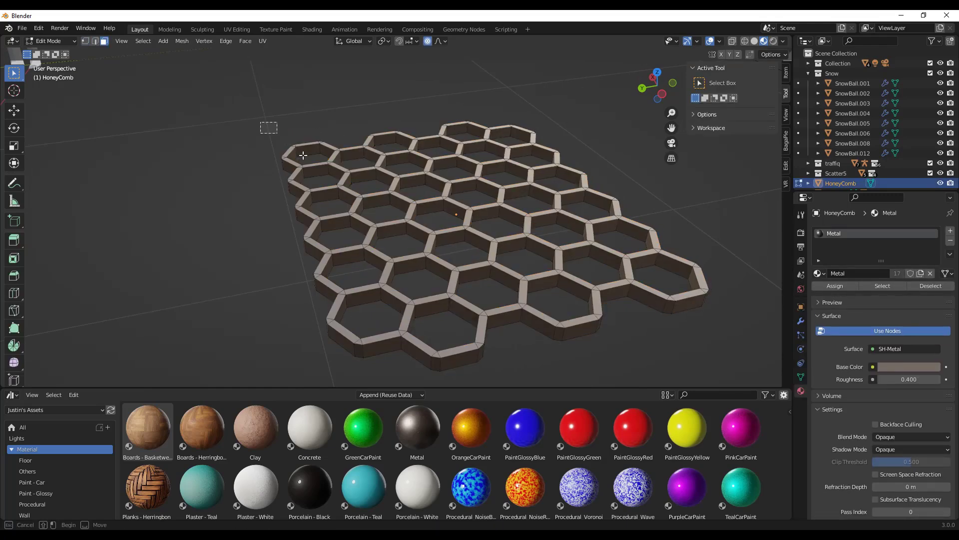
# Box-select honeycomb faces and add snow restricted to Selected Faces, then pick the terrain plane.
pyautogui.moveTo(486, 99); pyautogui.dragTo(612, 210)
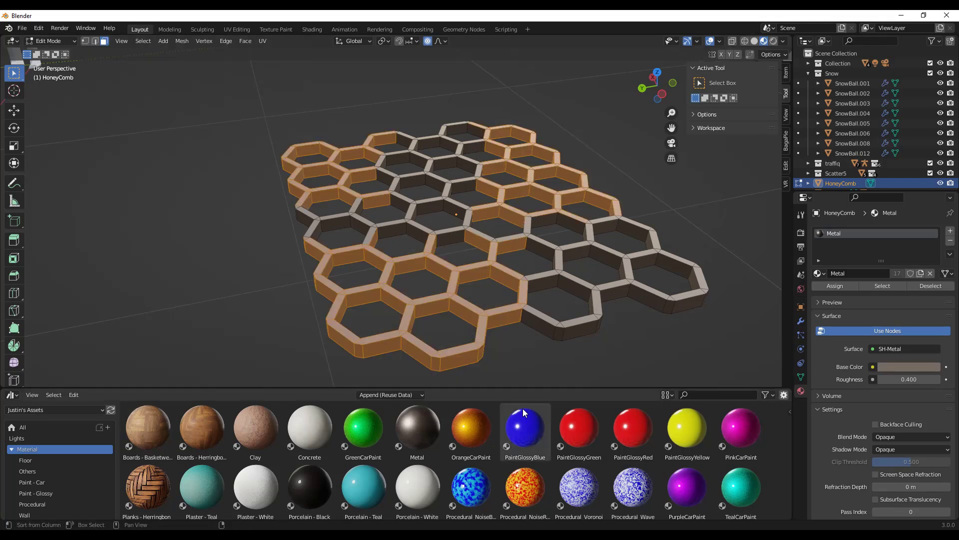
pyautogui.moveTo(234, 118); pyautogui.dragTo(432, 233)
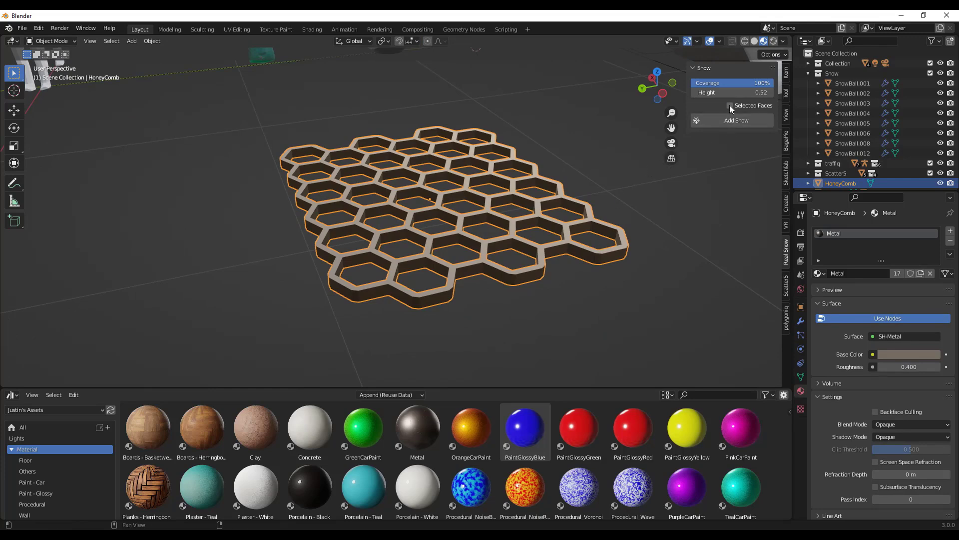
pyautogui.click(729, 105)
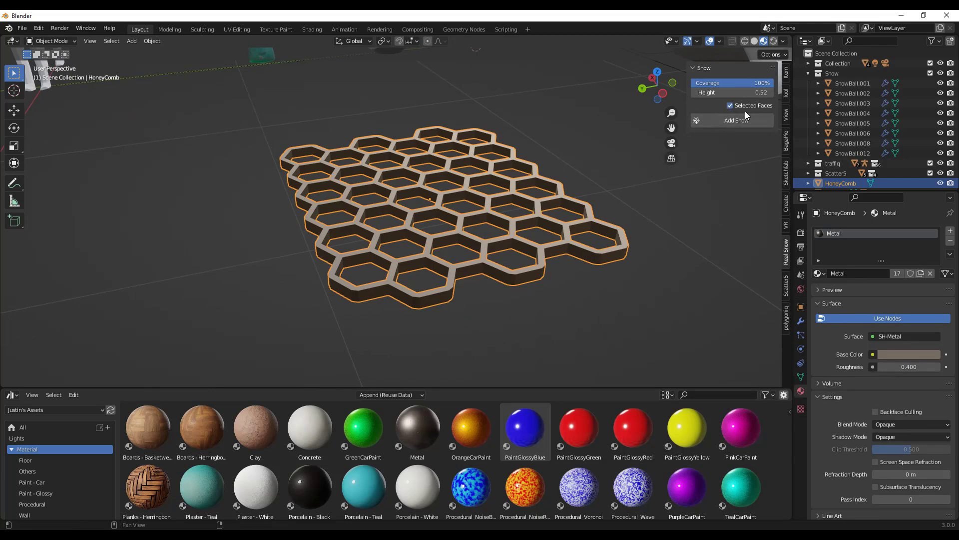
pyautogui.click(736, 120)
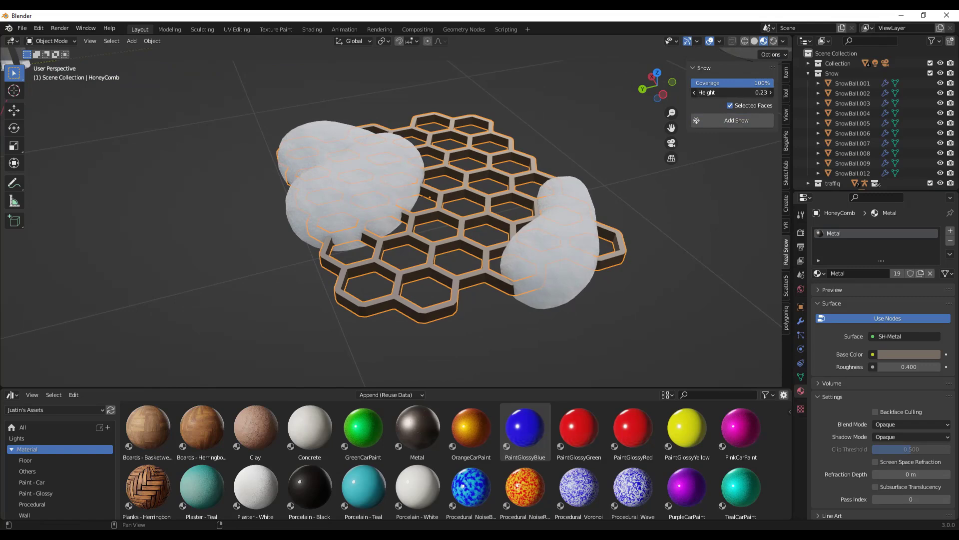
pyautogui.click(612, 233)
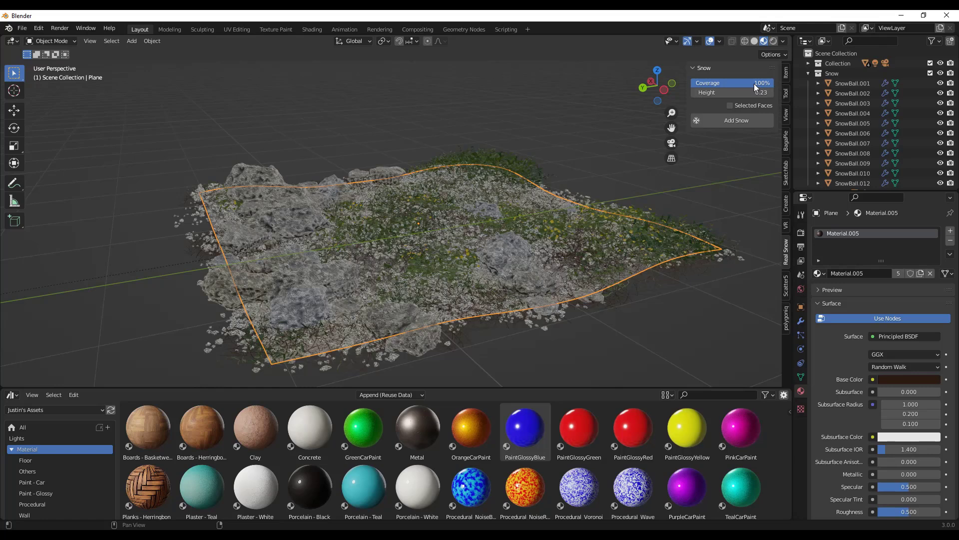
# Set Coverage to 73% and add a first snow layer to the rocky landscape.
pyautogui.moveTo(758, 83); pyautogui.dragTo(731, 83)
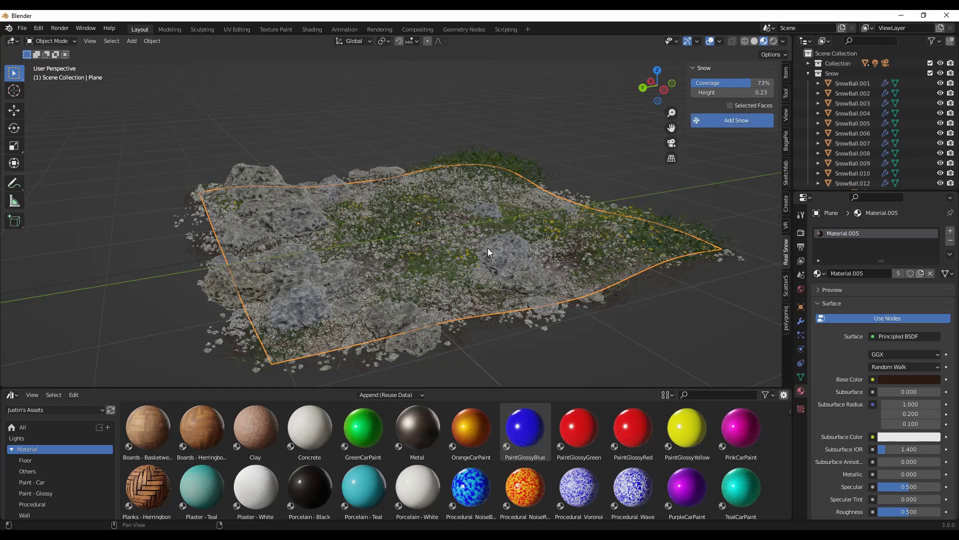
pyautogui.click(736, 119)
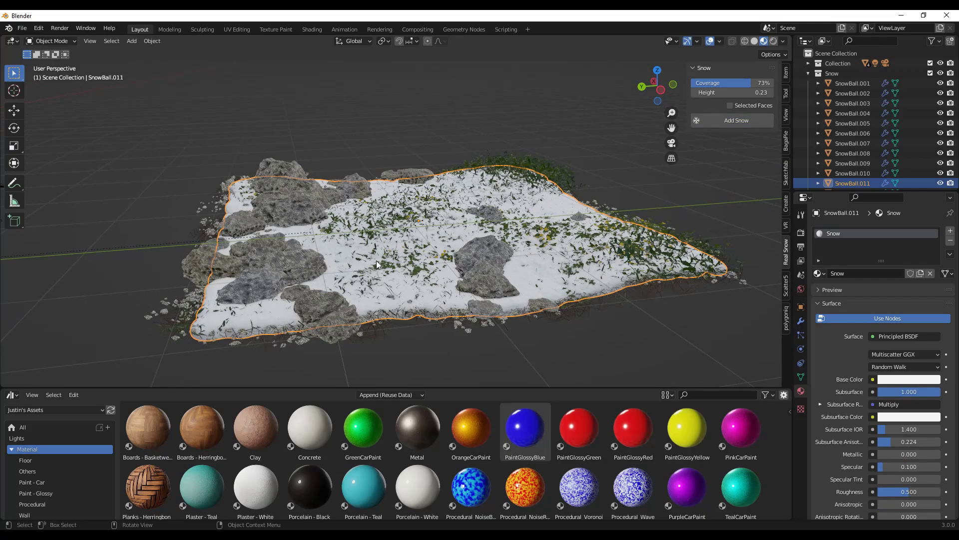
pyautogui.moveTo(377, 263); pyautogui.dragTo(478, 251)
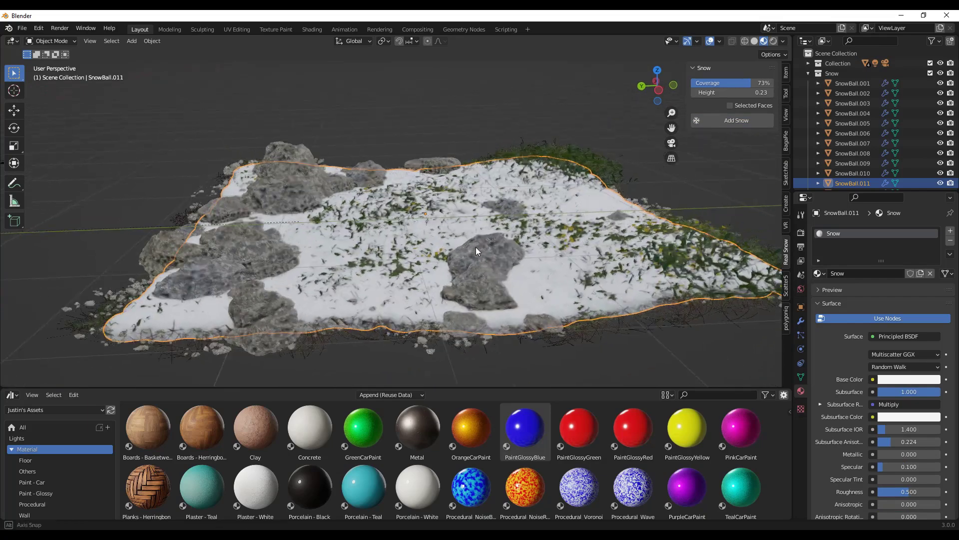
pyautogui.moveTo(477, 251); pyautogui.dragTo(410, 239)
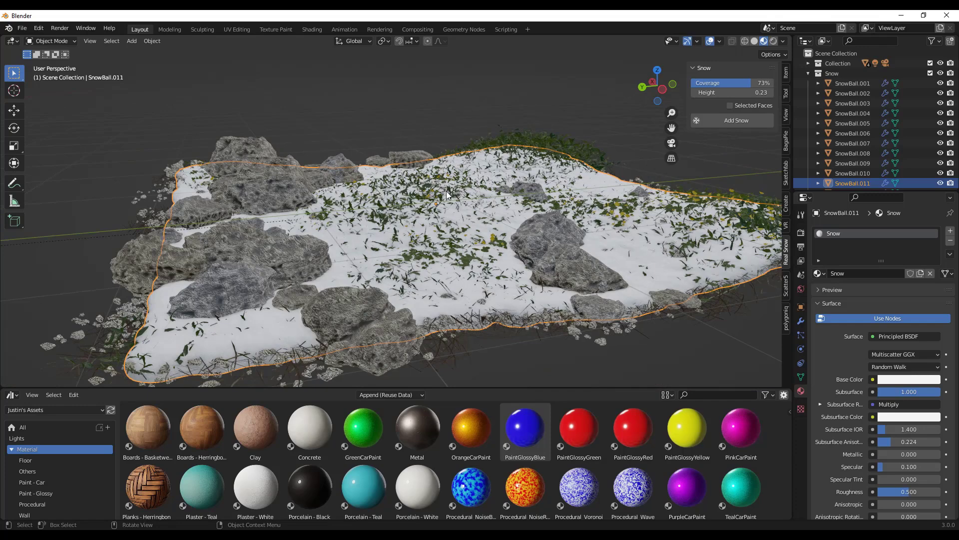
pyautogui.moveTo(647, 240)
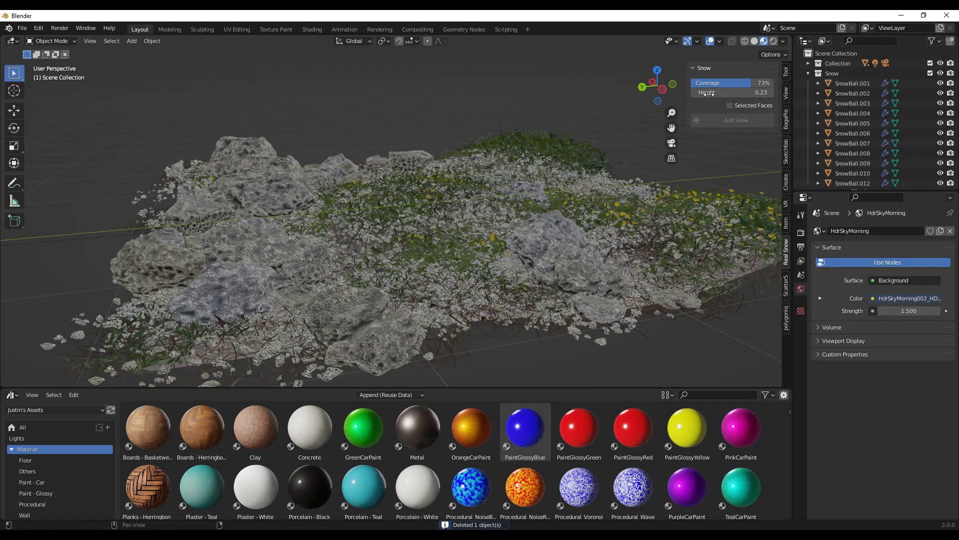
# Raise Height to 0.82 for a thicker snow layer and inspect the result.
pyautogui.moveTo(732, 92); pyautogui.dragTo(770, 92)
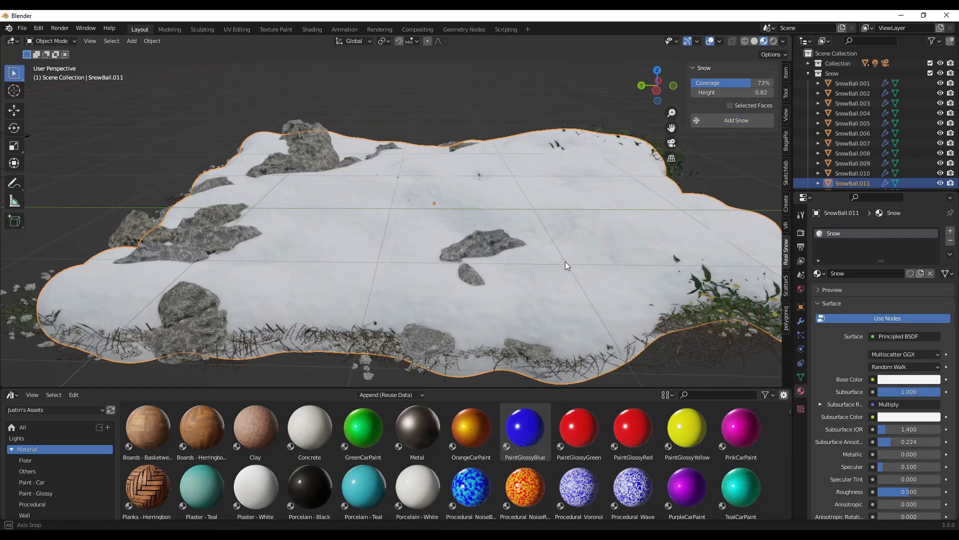
pyautogui.moveTo(565, 265); pyautogui.dragTo(588, 246)
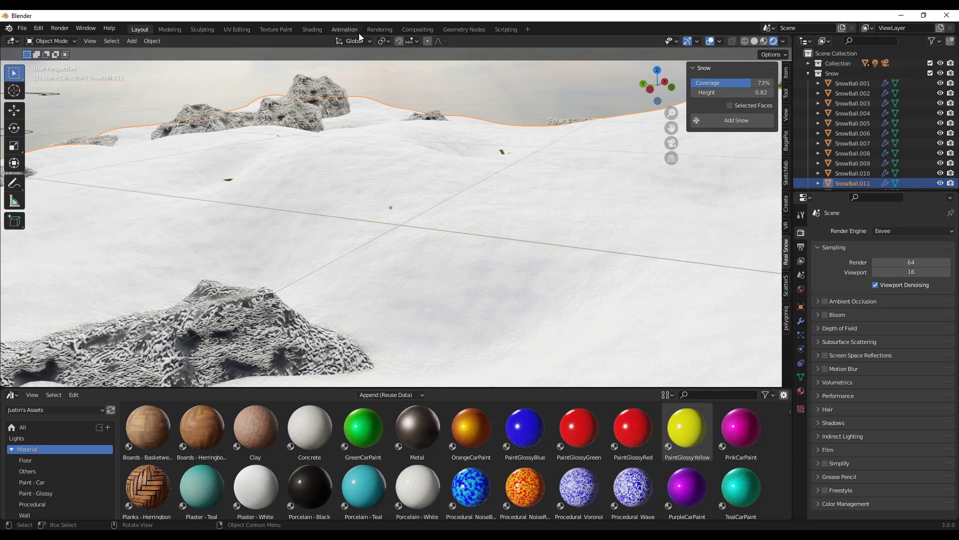
# Switch to the Shading workspace showing the Snow material nodes beside the rendered landscape.
pyautogui.click(312, 29)
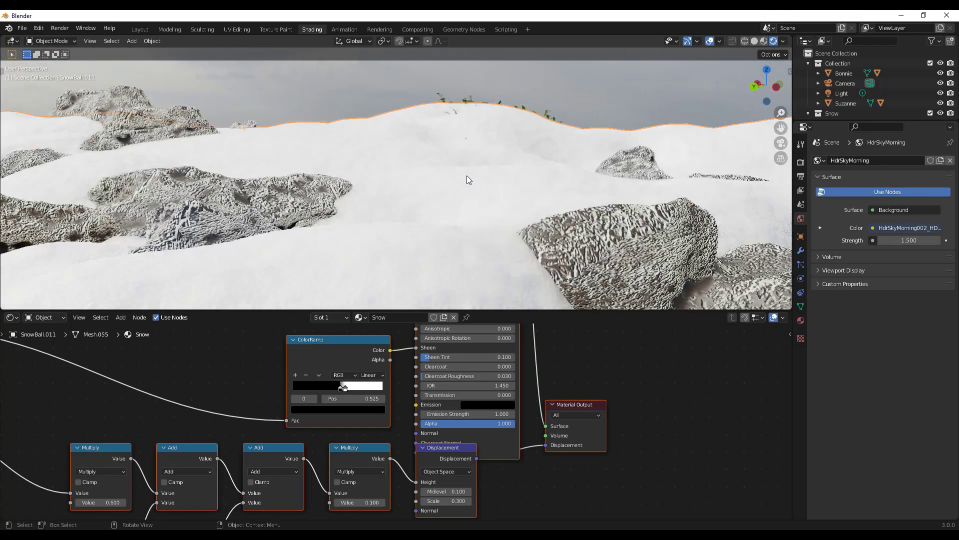
pyautogui.moveTo(467, 178); pyautogui.dragTo(471, 158)
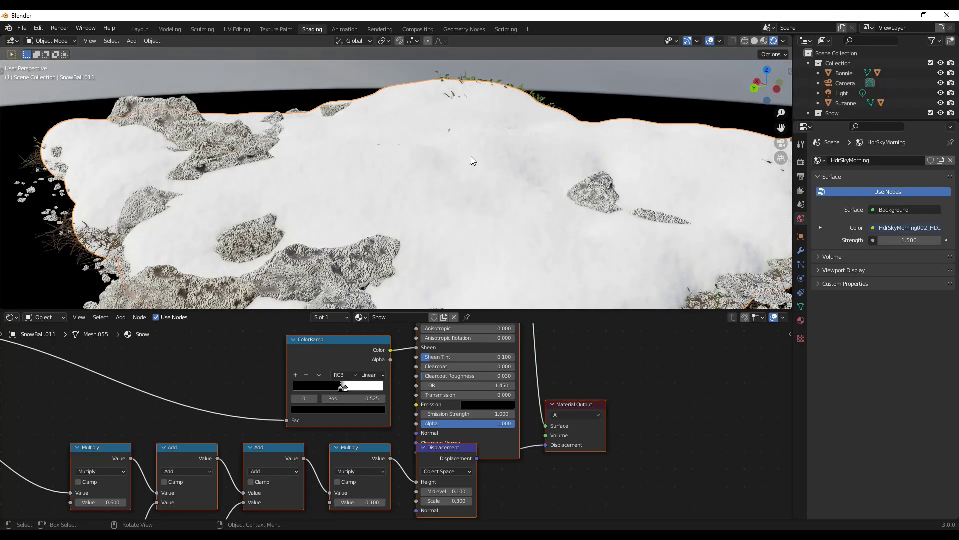